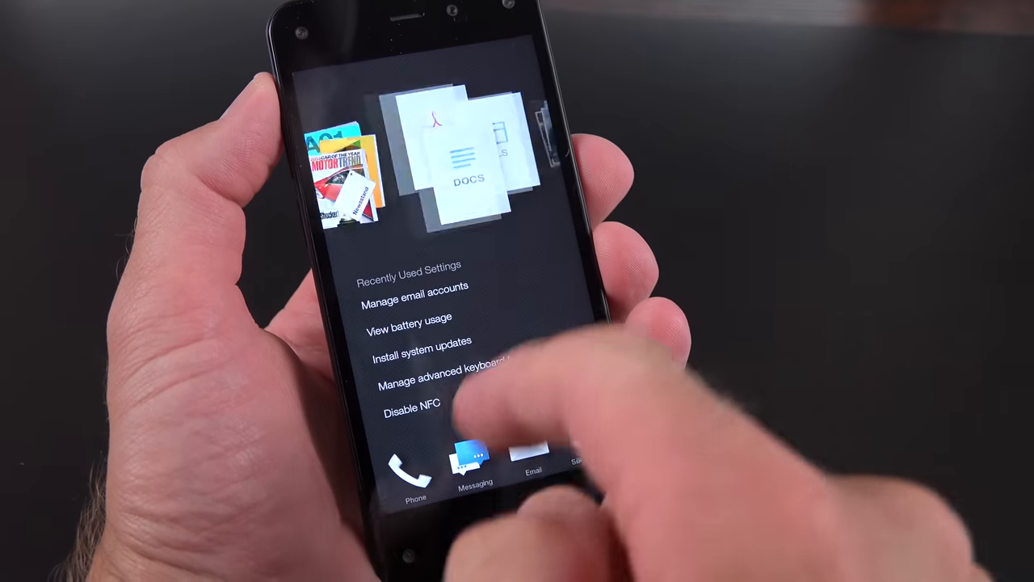
# Continue setup with English as the language and skip the SIM card error.
pyautogui.click(475, 460)
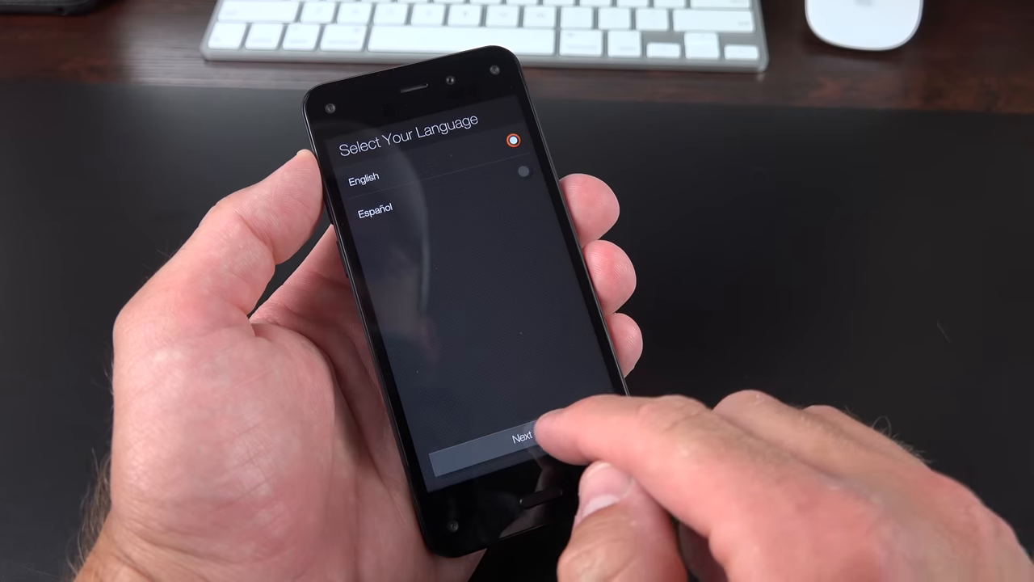
pyautogui.click(521, 436)
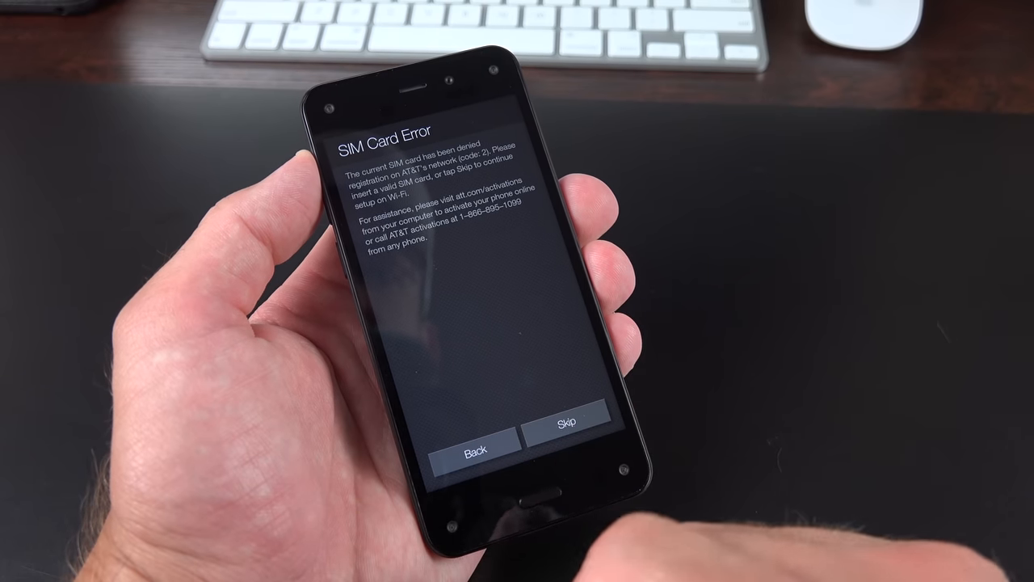
pyautogui.click(566, 423)
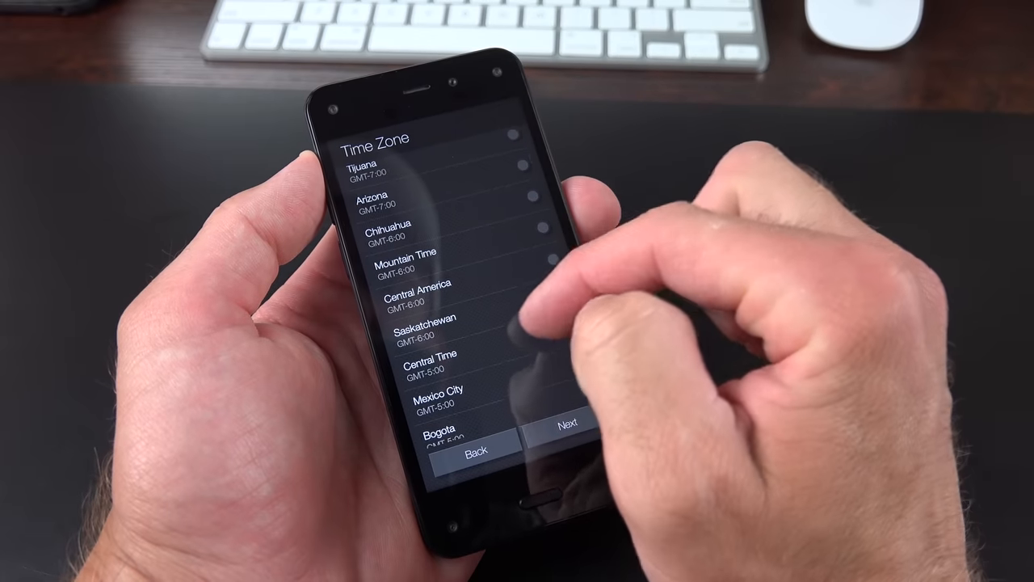
# Pick a time zone, agree to the terms and confirm the Amazon account, then move past social networks.
pyautogui.scroll(-3)
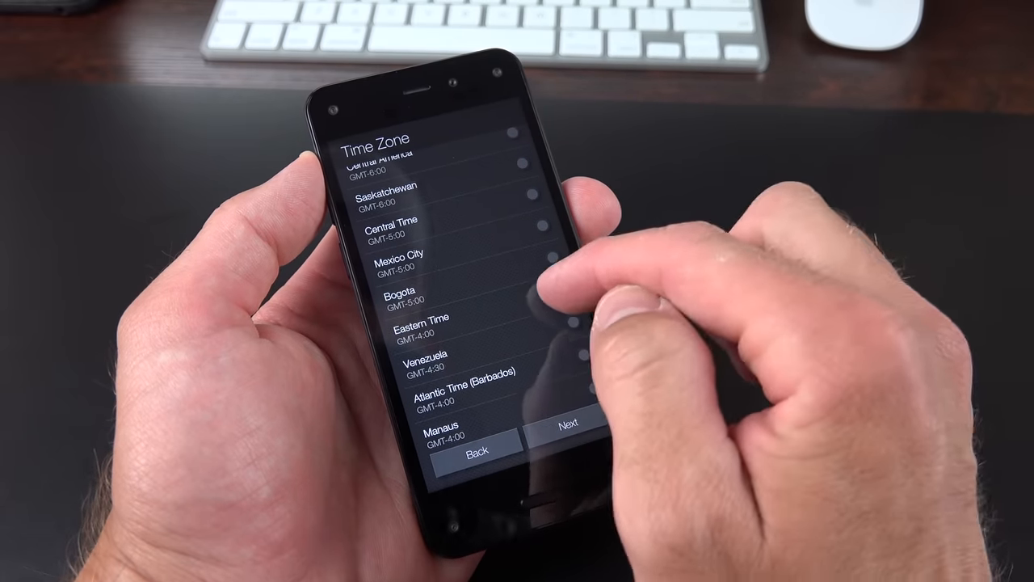
pyautogui.click(568, 423)
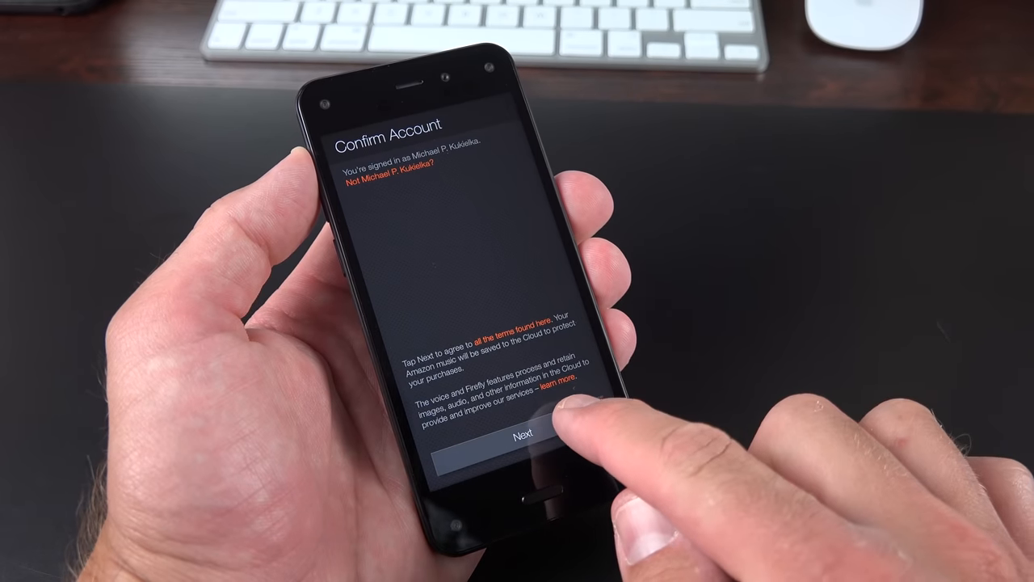
pyautogui.click(525, 439)
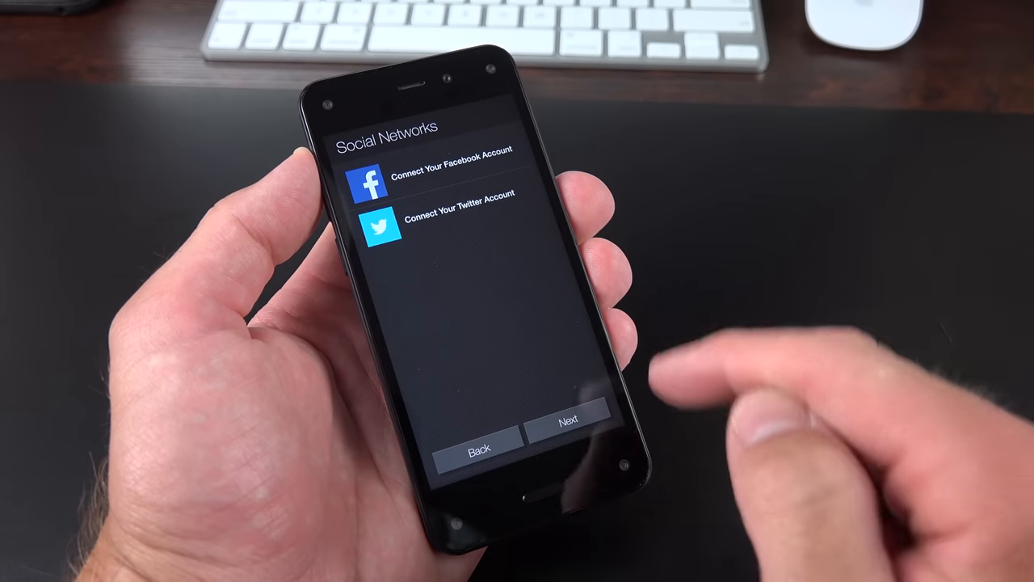
pyautogui.click(569, 422)
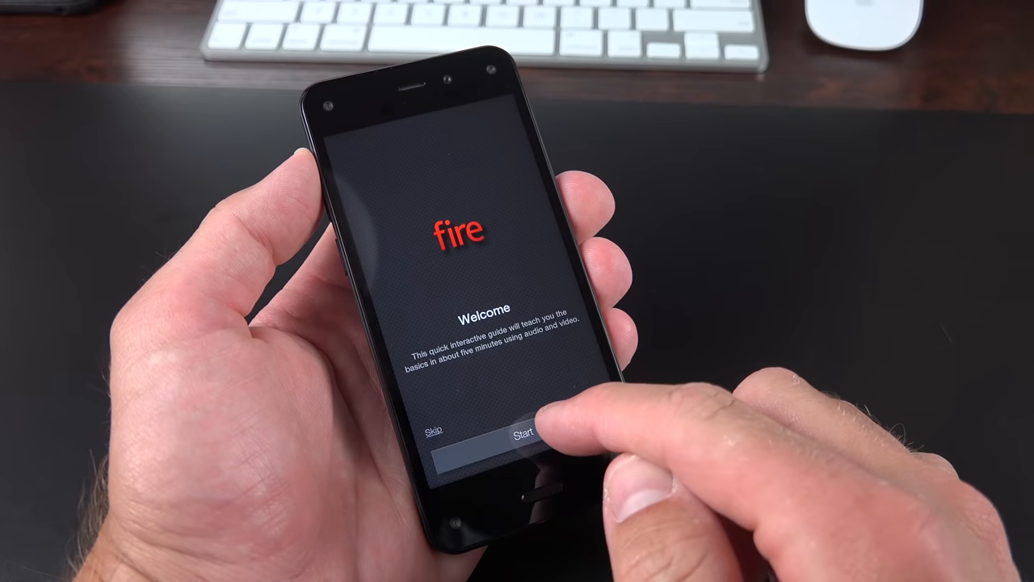
# Start the interactive guide from the Welcome screen and advance past the first page.
pyautogui.click(523, 434)
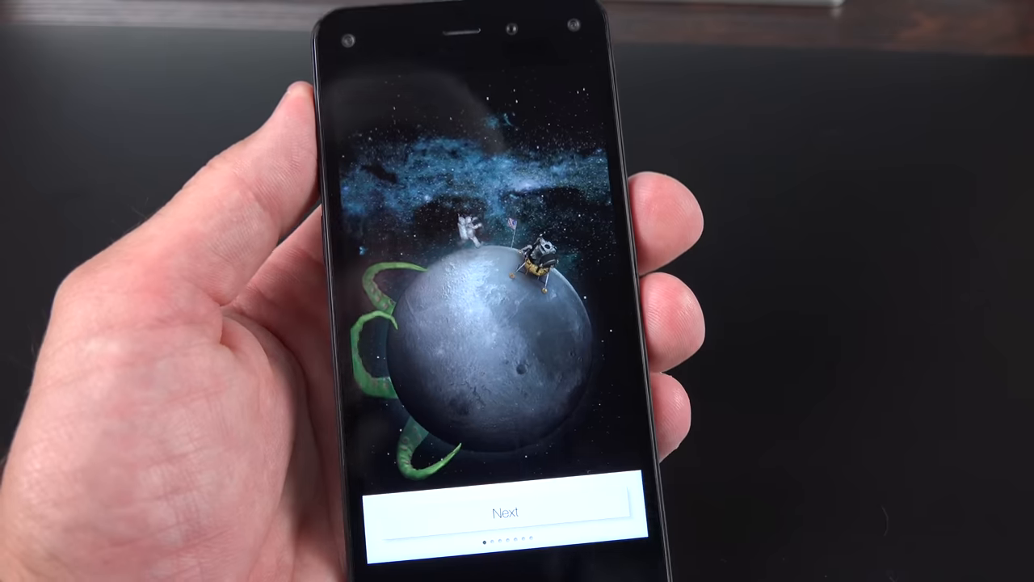
pyautogui.click(509, 522)
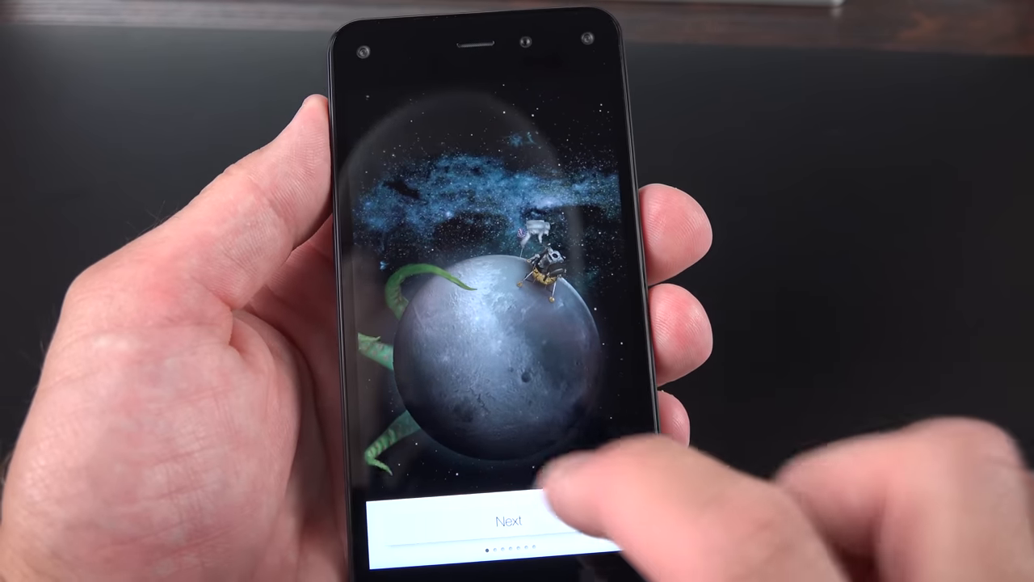
pyautogui.click(510, 521)
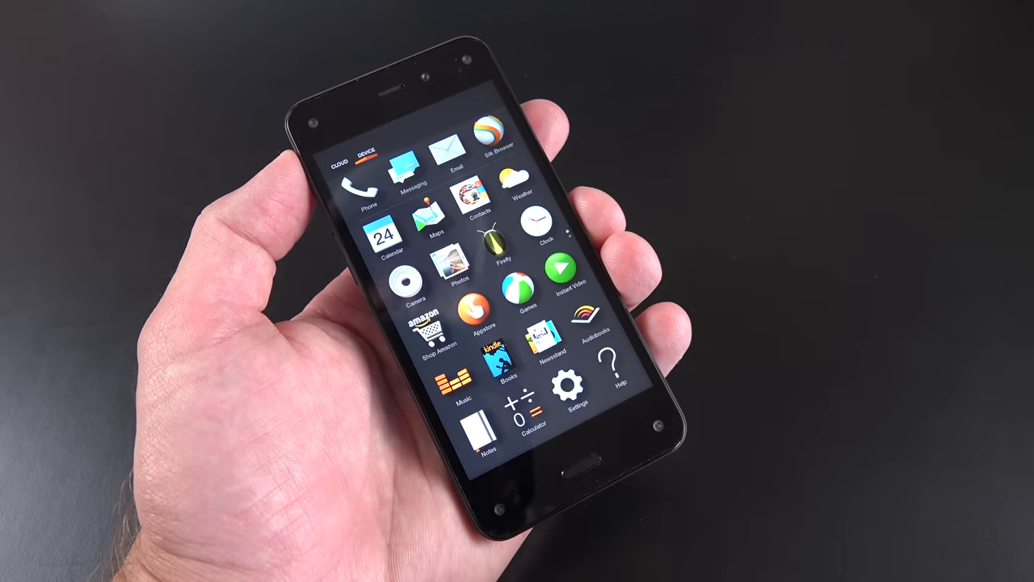
# Tap near the top of the home screen to reach the apps on the device.
pyautogui.click(485, 133)
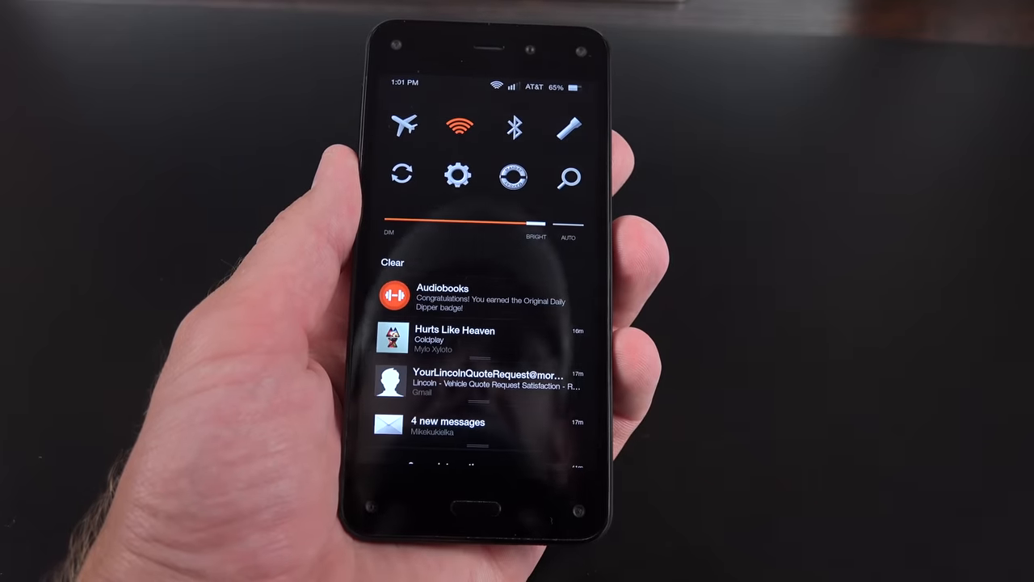
# Tap the Mayday button in Quick Settings to start live video help.
pyautogui.click(513, 177)
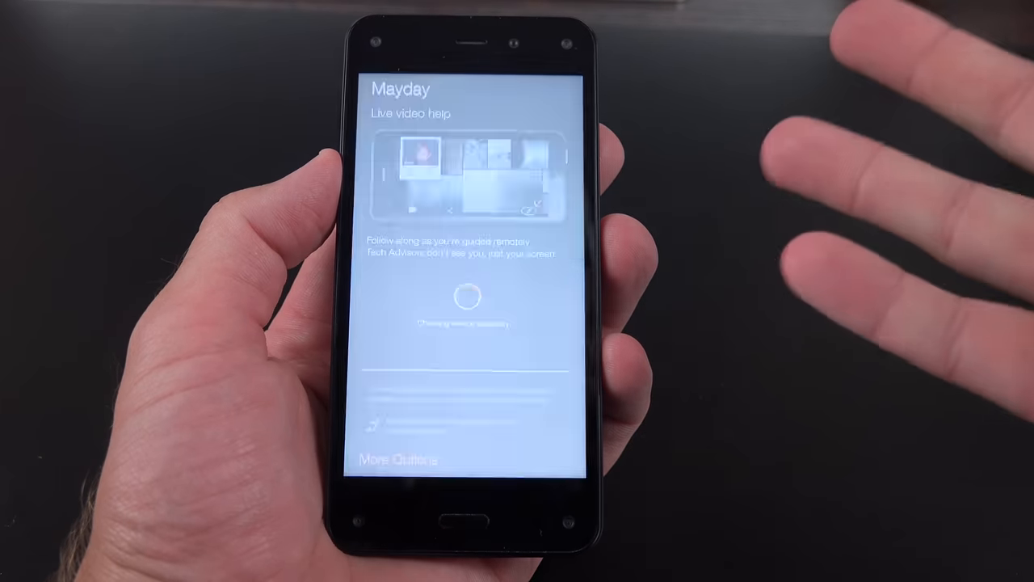